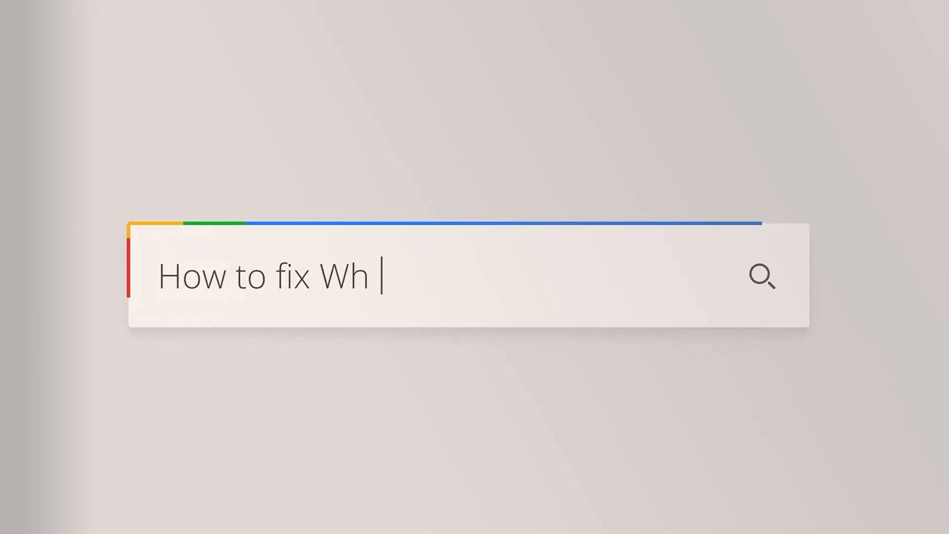
# Step: Add a serial node after the clip's first node
pyautogui.write('ite Balance in Davinci Resolve?')
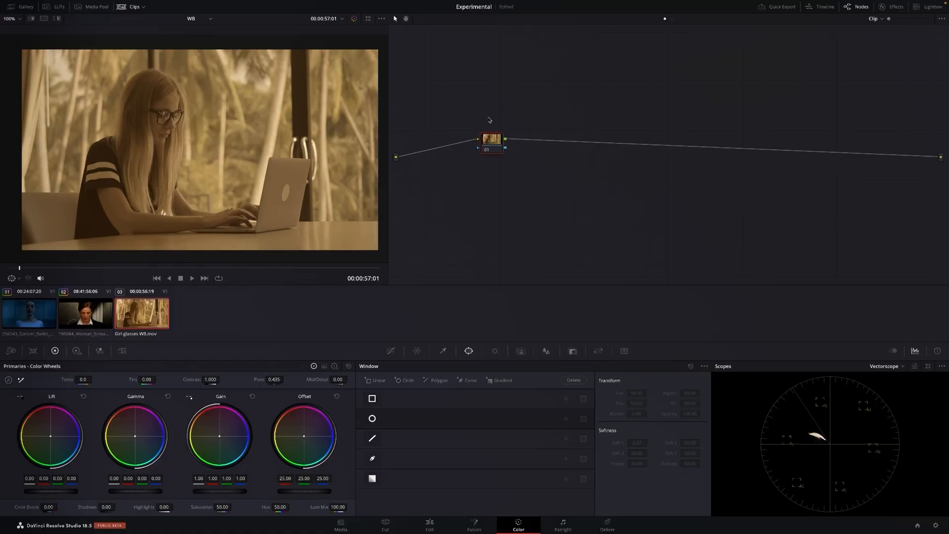
pyautogui.rightClick(493, 139)
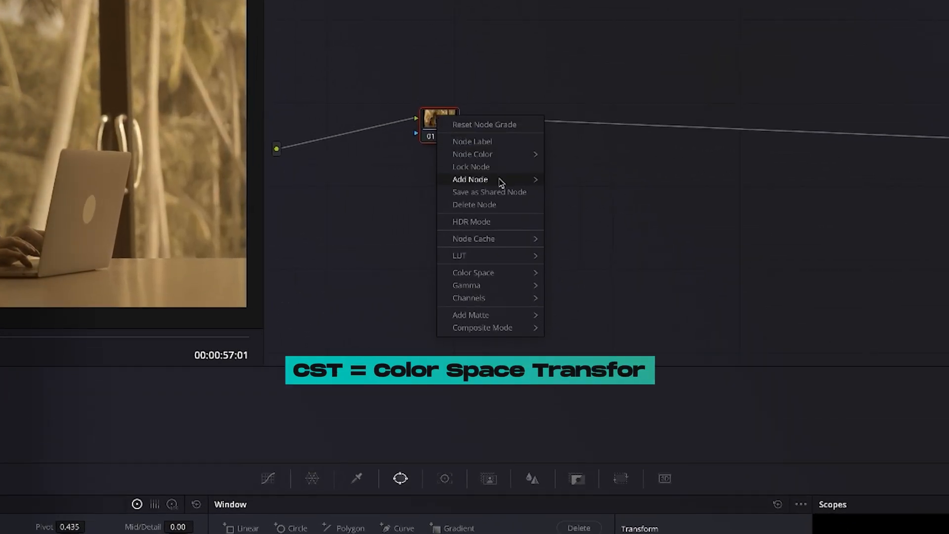
pyautogui.click(470, 179)
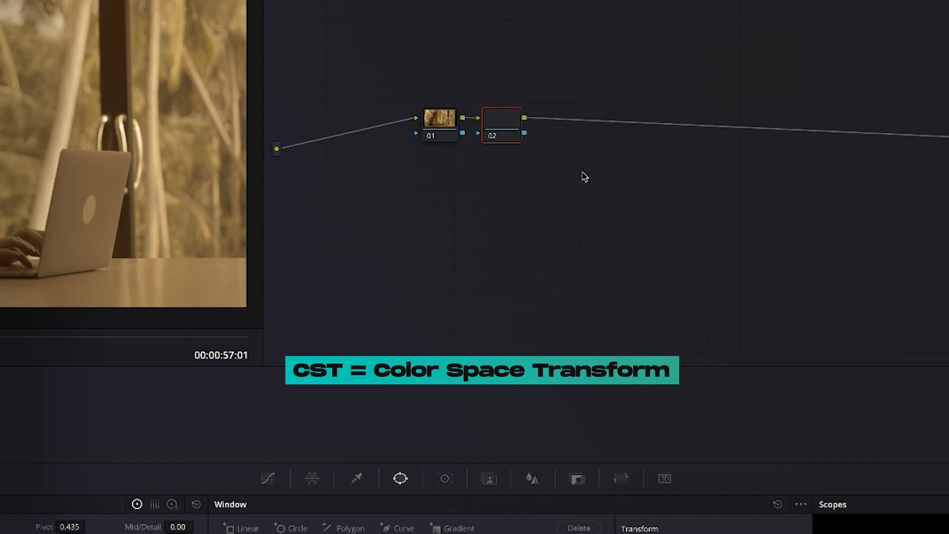
# Step: Label both nodes CST
pyautogui.rightClick(501, 125)
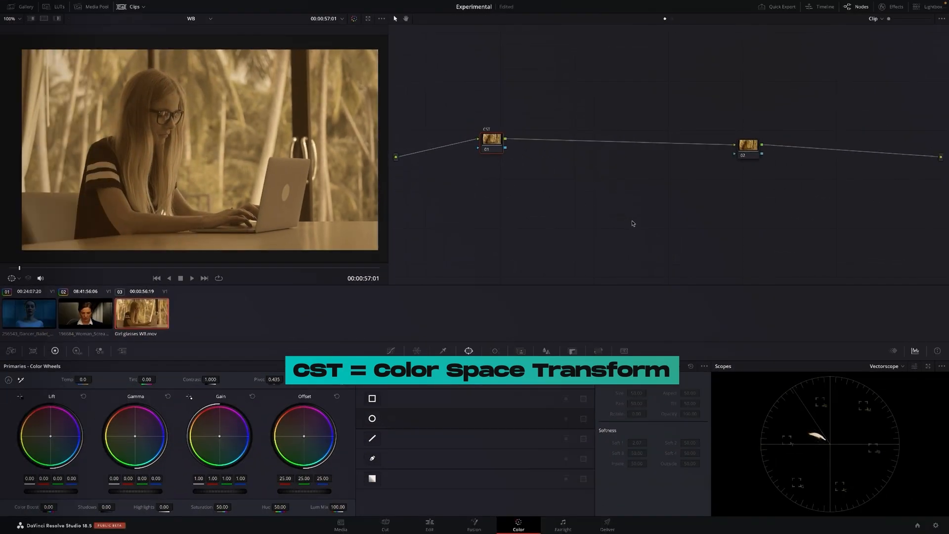
pyautogui.click(747, 145)
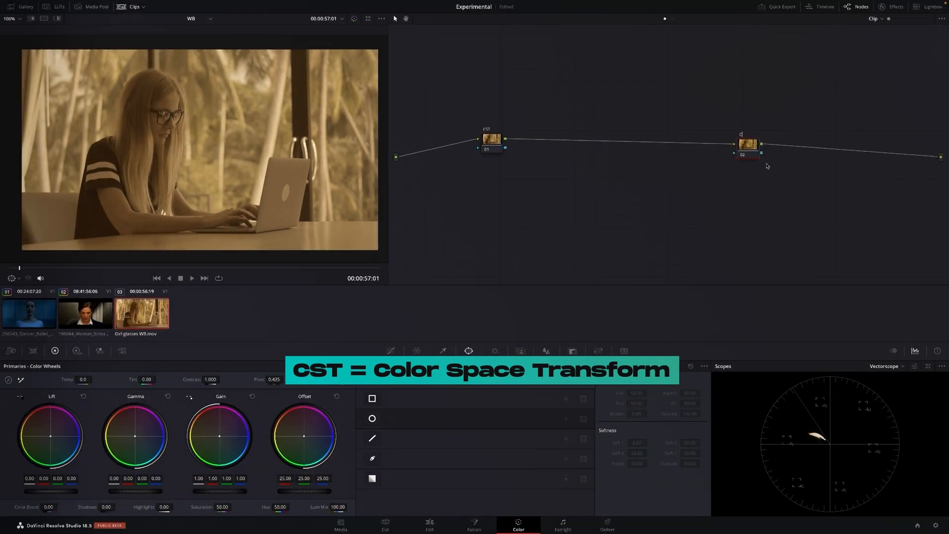
pyautogui.click(494, 138)
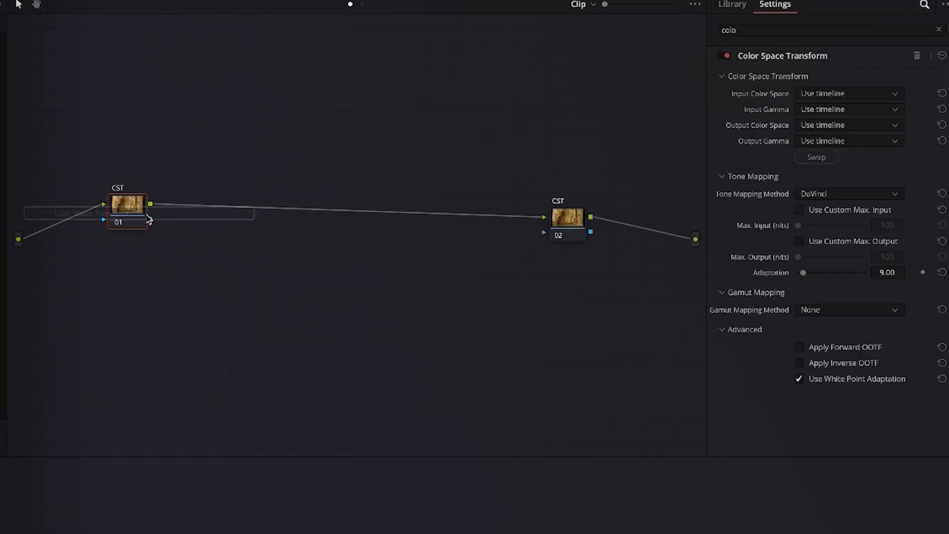
# Step: Set node 01's transform from S-Gamut3/S-Log2 to DaVinci Wide Gamut/Intermediate
pyautogui.click(881, 81)
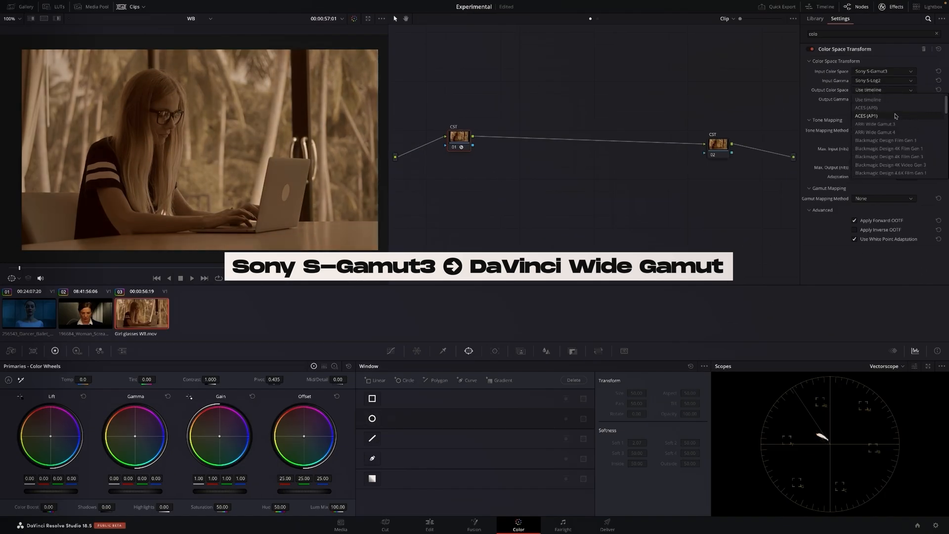
pyautogui.scroll(-3)
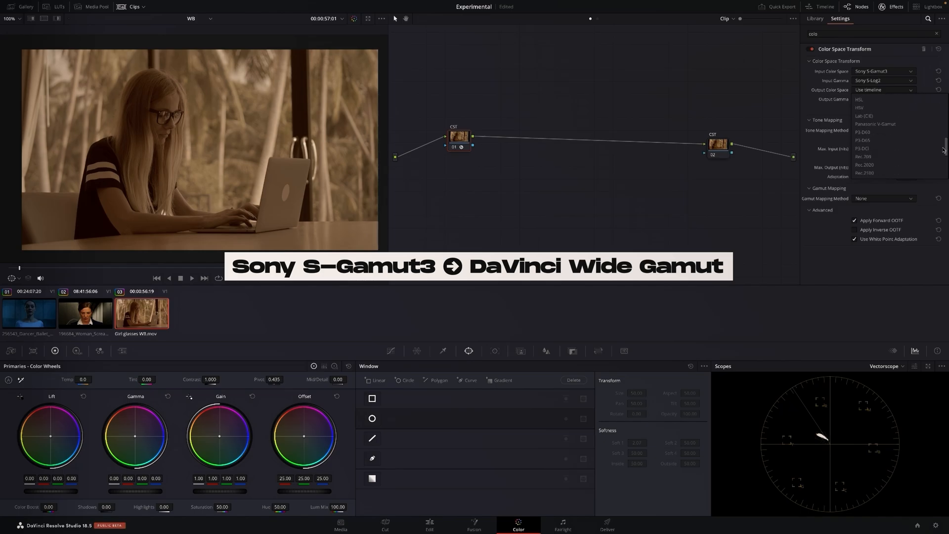
pyautogui.click(882, 98)
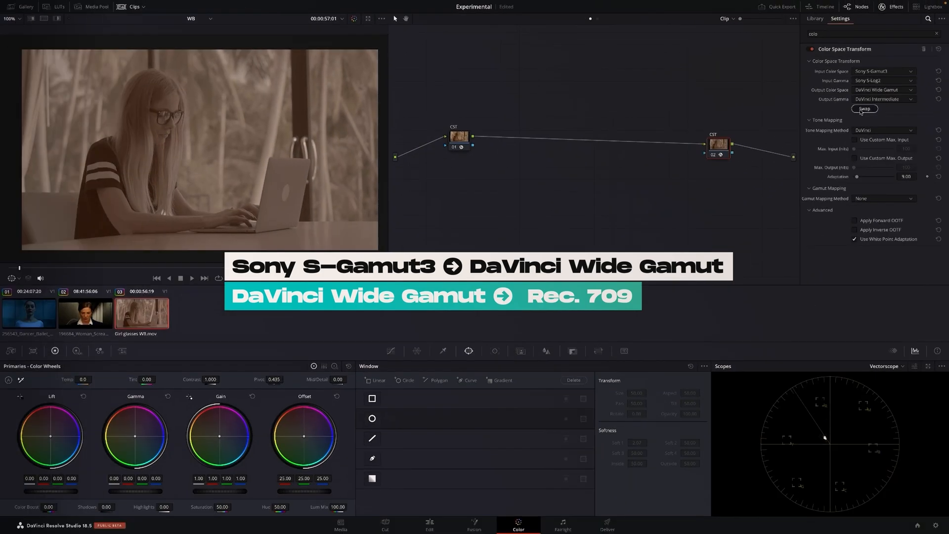
# Step: Swap node 02's transform so it outputs Rec.709 with Gamma 2.4
pyautogui.click(865, 108)
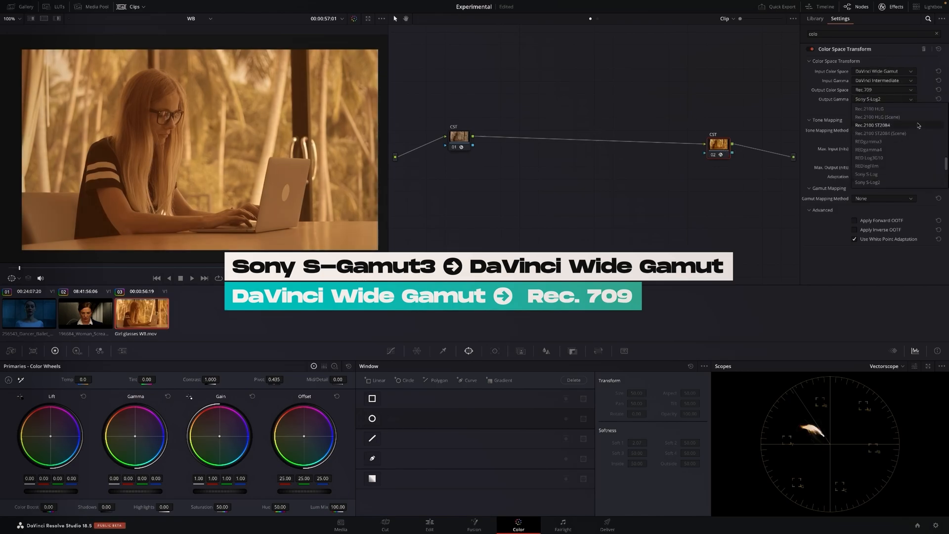
pyautogui.scroll(-3)
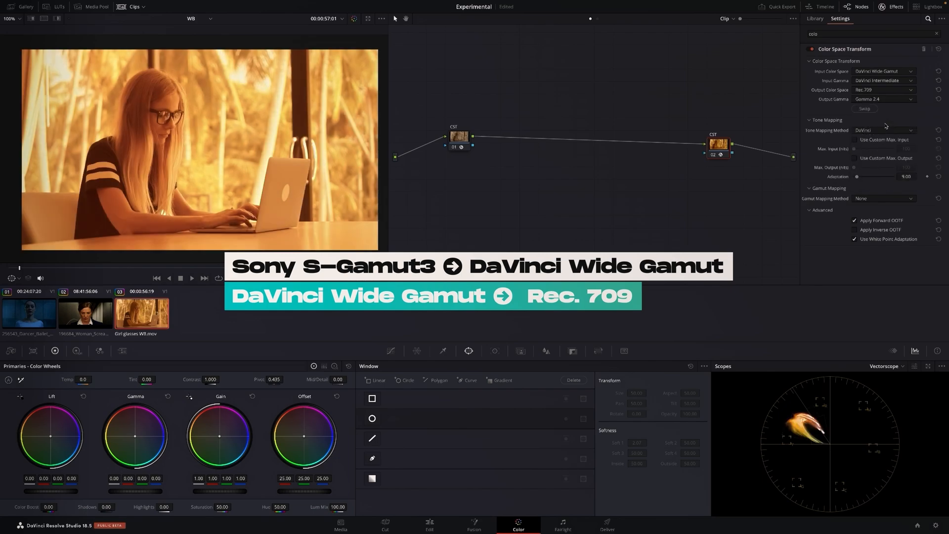
pyautogui.click(458, 137)
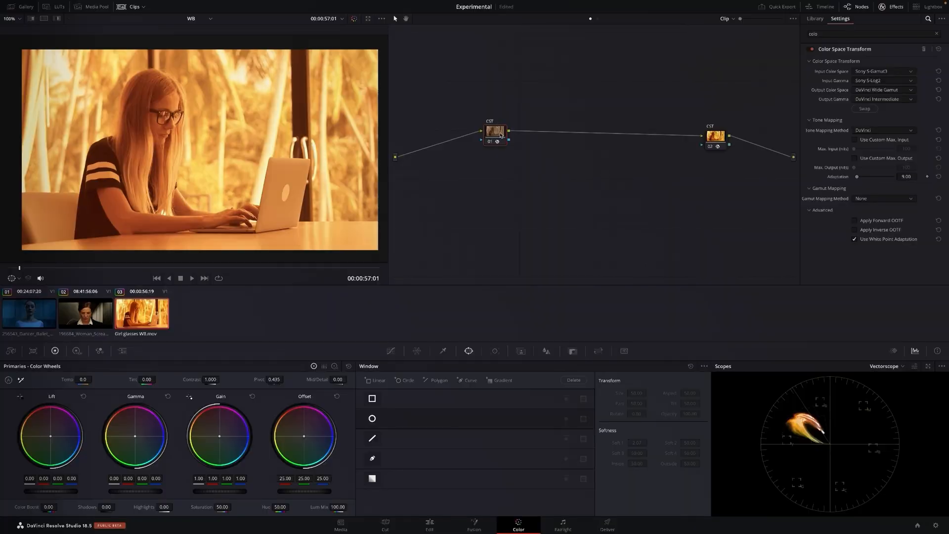
# Step: Add a serial node between the two CST nodes for offset correction toward blue
pyautogui.rightClick(493, 131)
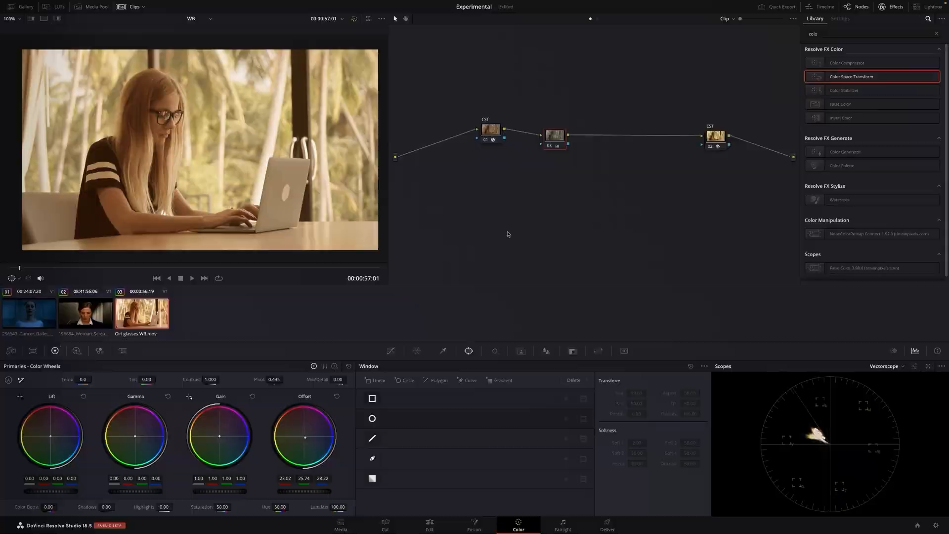
# Step: Add a node before the first CST node to carry Chromatic Adaptation
pyautogui.rightClick(554, 135)
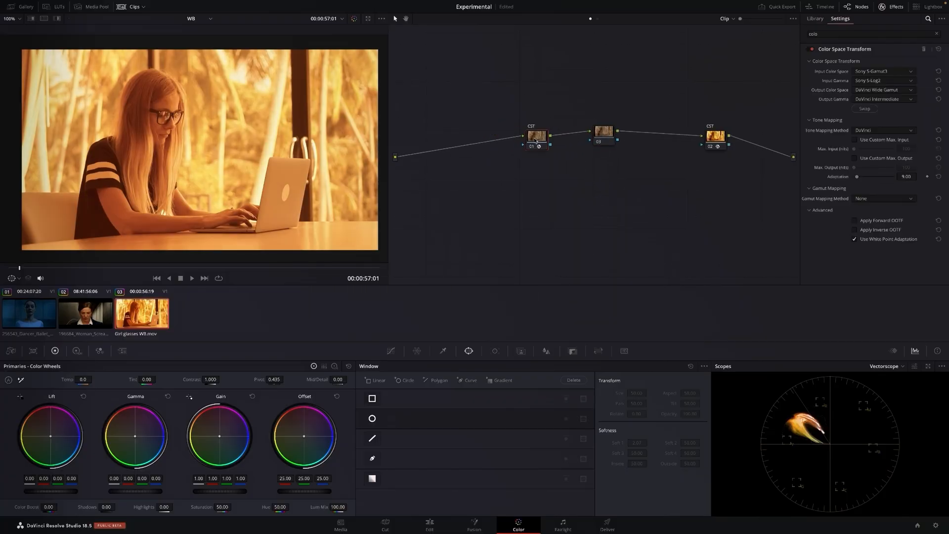
pyautogui.click(815, 19)
pyautogui.write('adap')
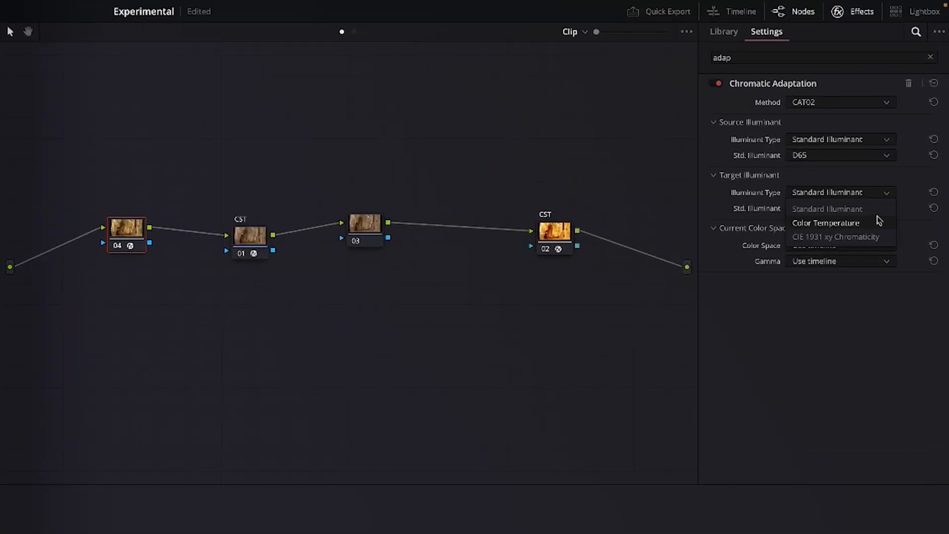
# Step: Open the standard source illuminant list and try fluorescent preset F3
pyautogui.click(825, 221)
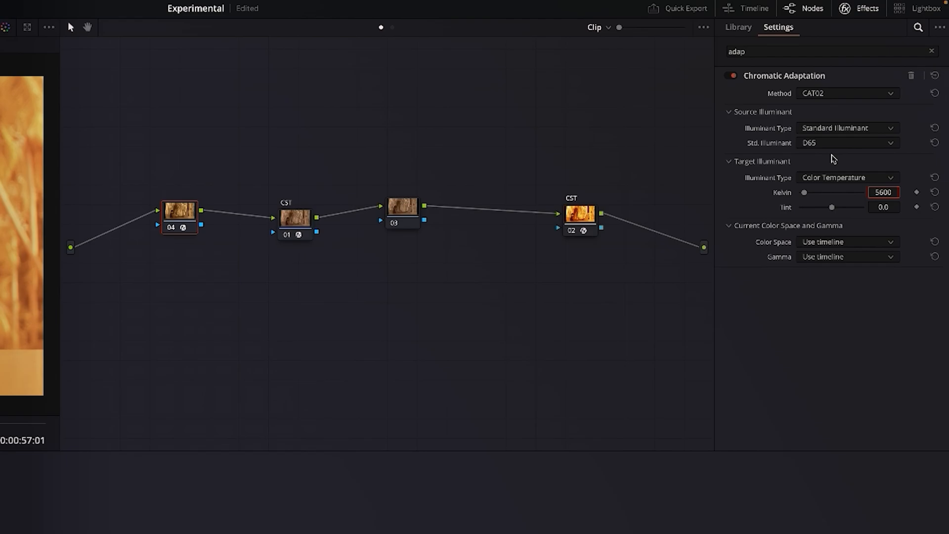
pyautogui.click(847, 143)
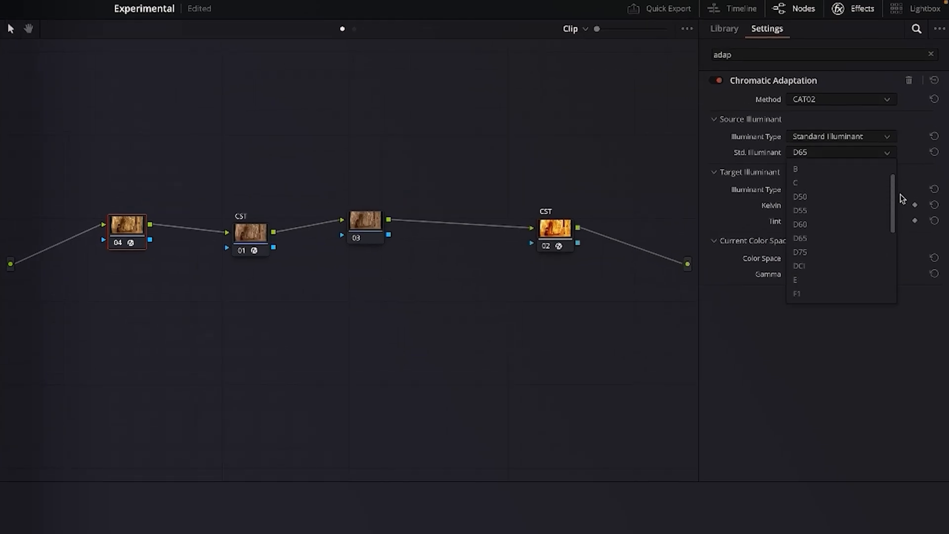
pyautogui.click(797, 294)
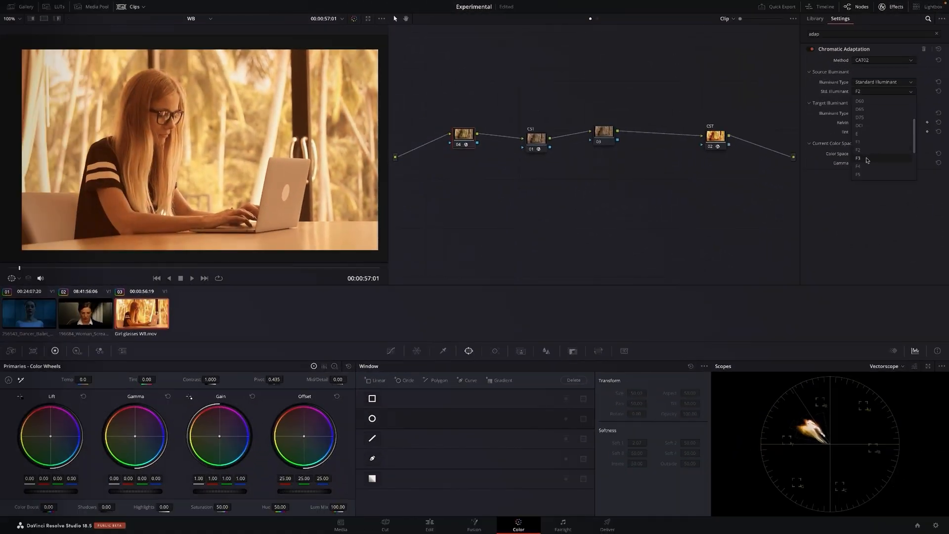
pyautogui.click(858, 159)
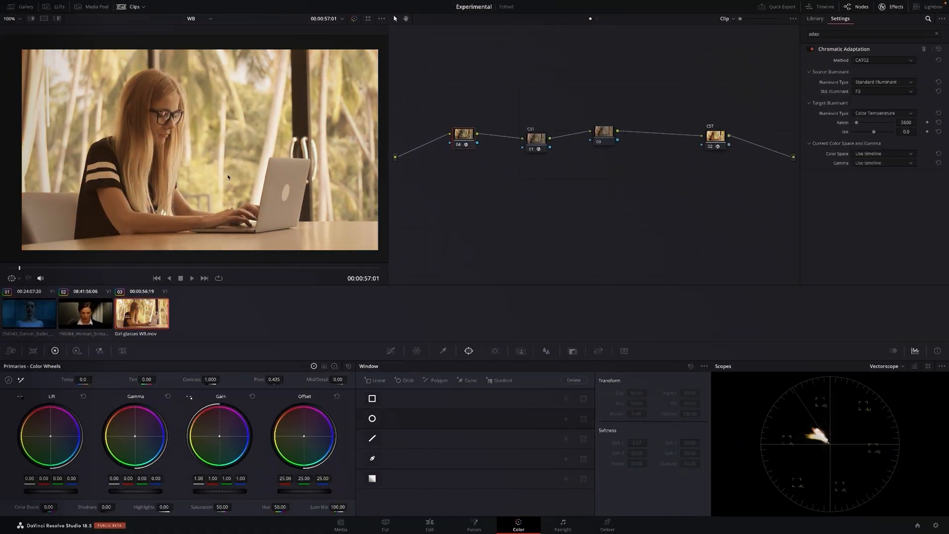
# Step: Cycle the source illuminant through F4 to F11, settling on F4
pyautogui.click(884, 91)
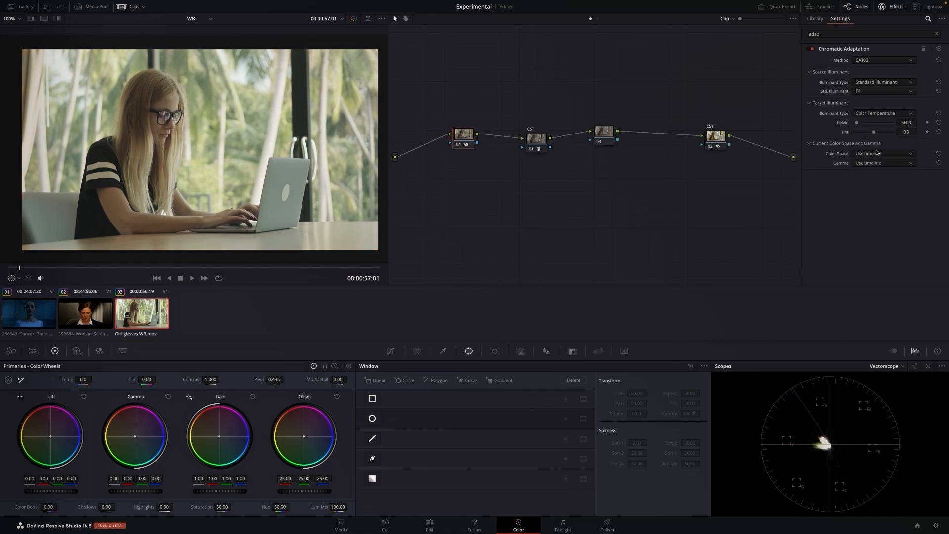
pyautogui.click(884, 90)
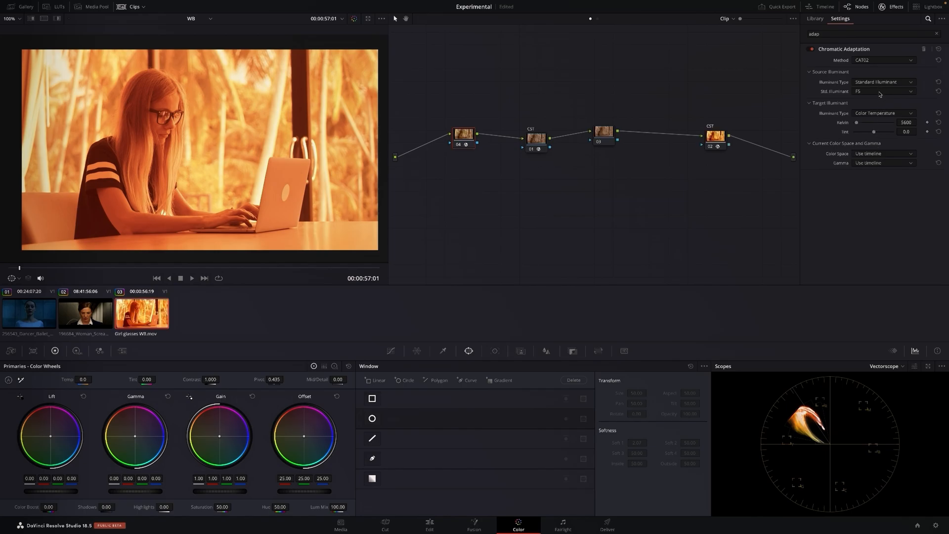
pyautogui.click(882, 91)
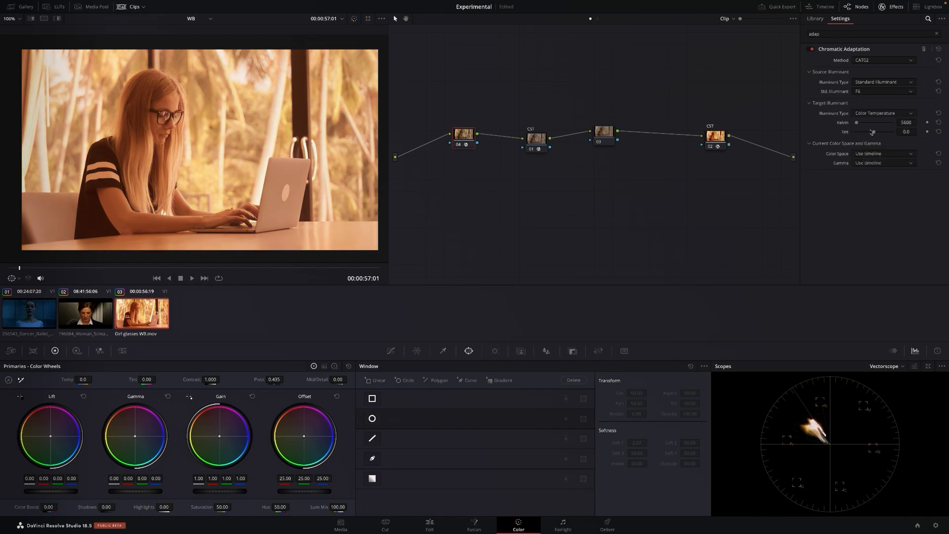
pyautogui.click(883, 91)
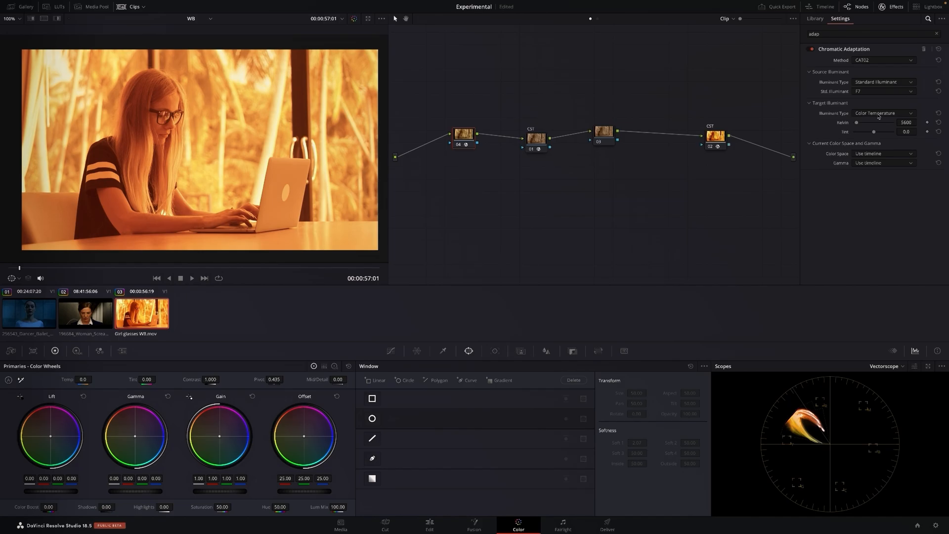
pyautogui.click(882, 91)
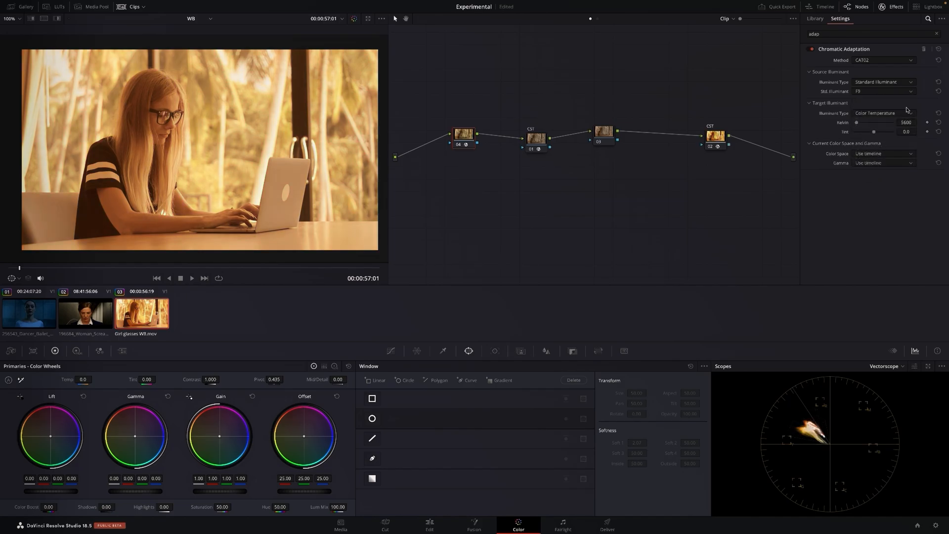
pyautogui.click(882, 91)
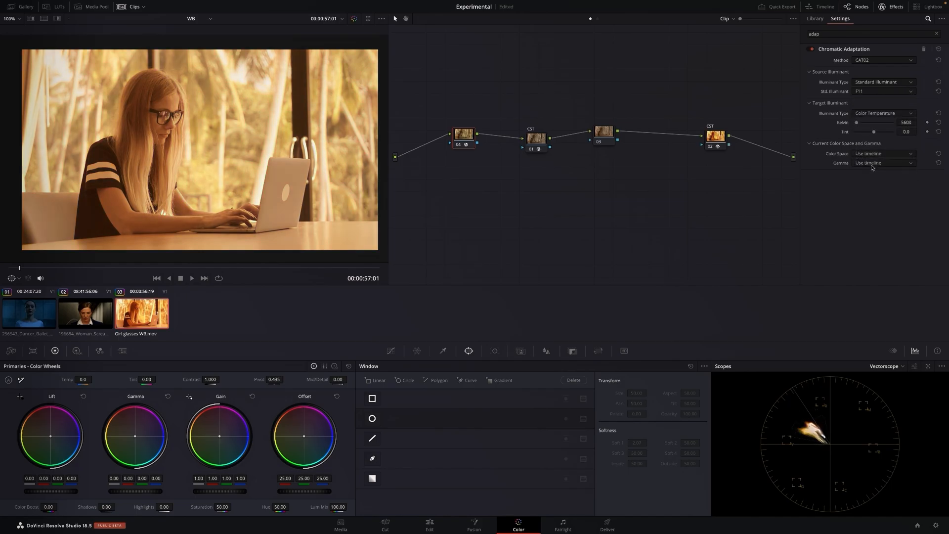
pyautogui.click(882, 91)
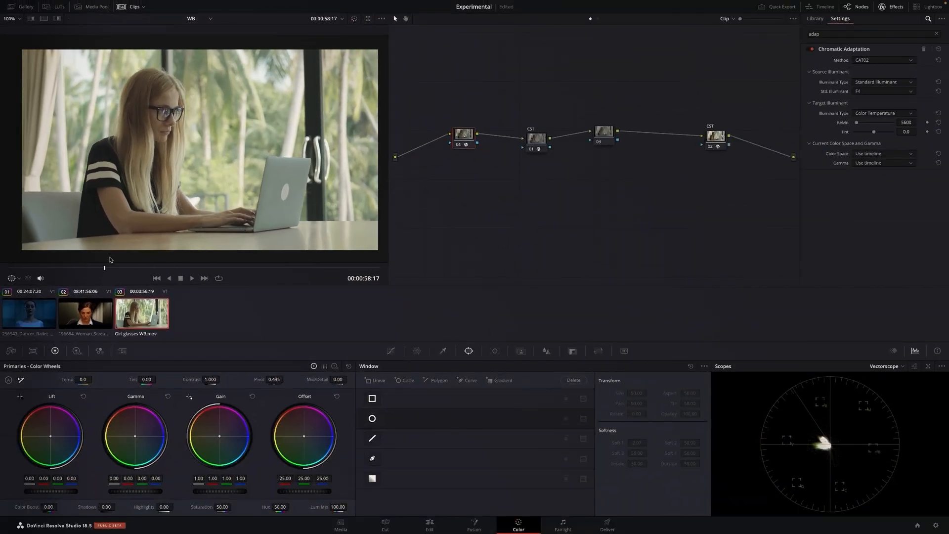
pyautogui.click(883, 91)
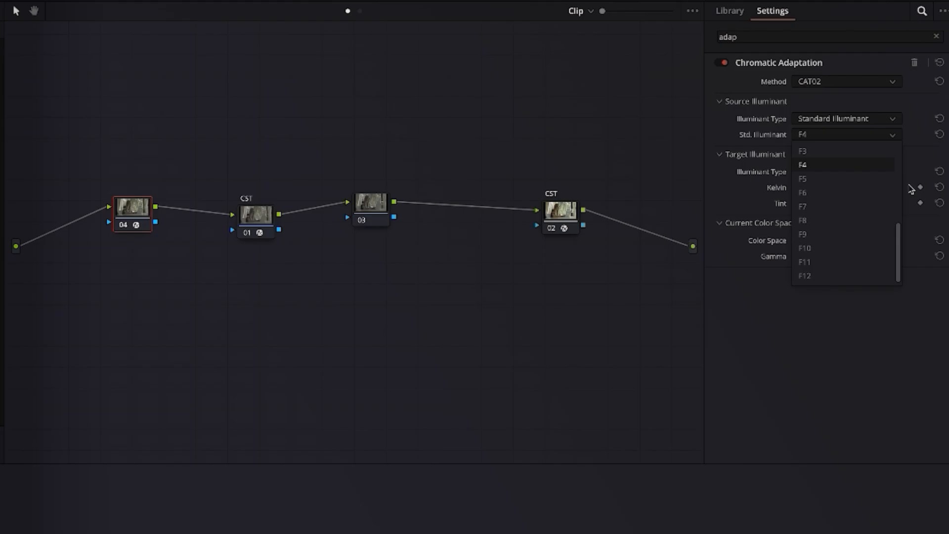
pyautogui.scroll(3)
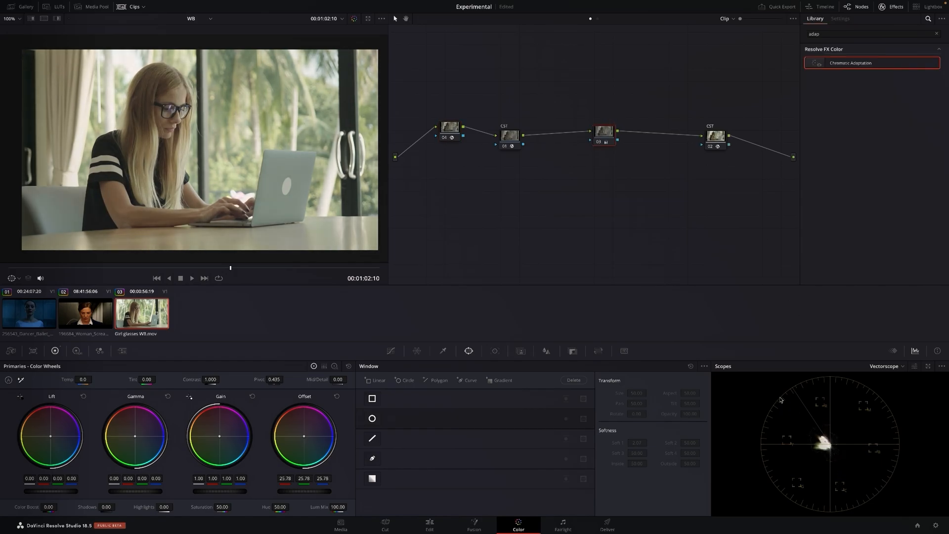
# Step: Delete the empty node between the two CST nodes
pyautogui.rightClick(602, 131)
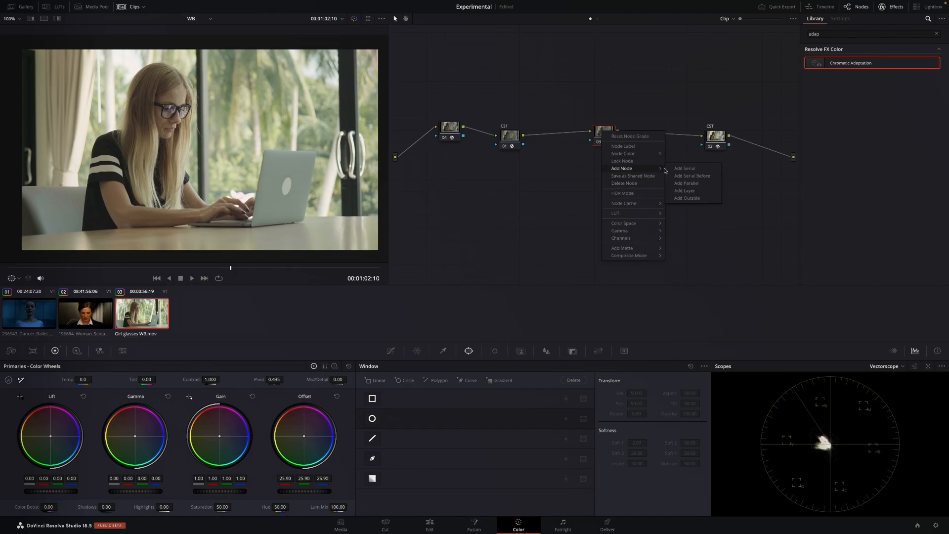
pyautogui.click(684, 168)
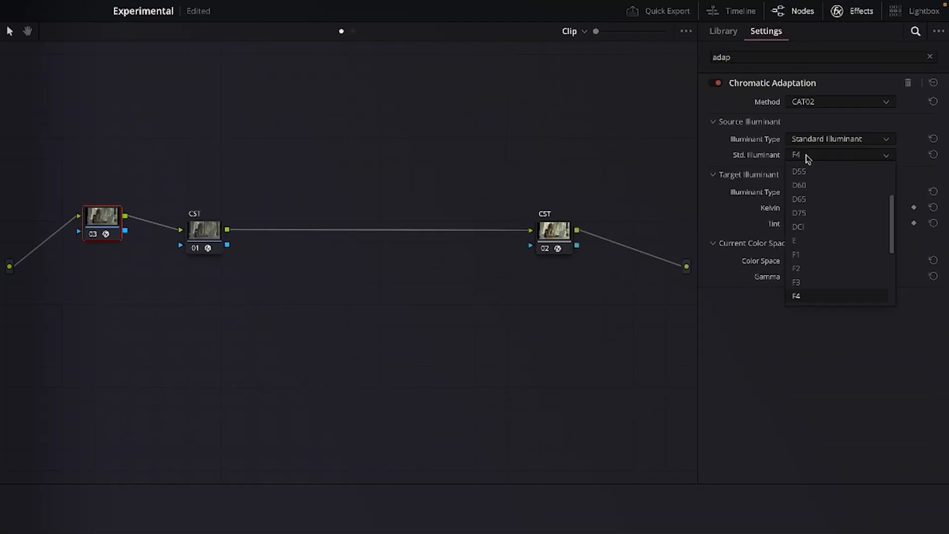
# Step: Switch the source illuminant to Color Temperature, about 2965 K against 5600 K
pyautogui.click(796, 296)
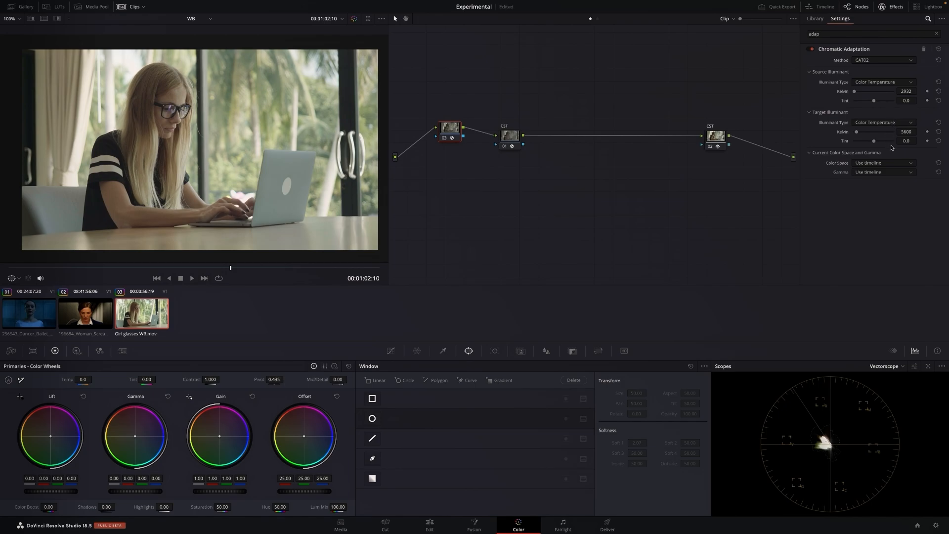
pyautogui.moveTo(890, 143)
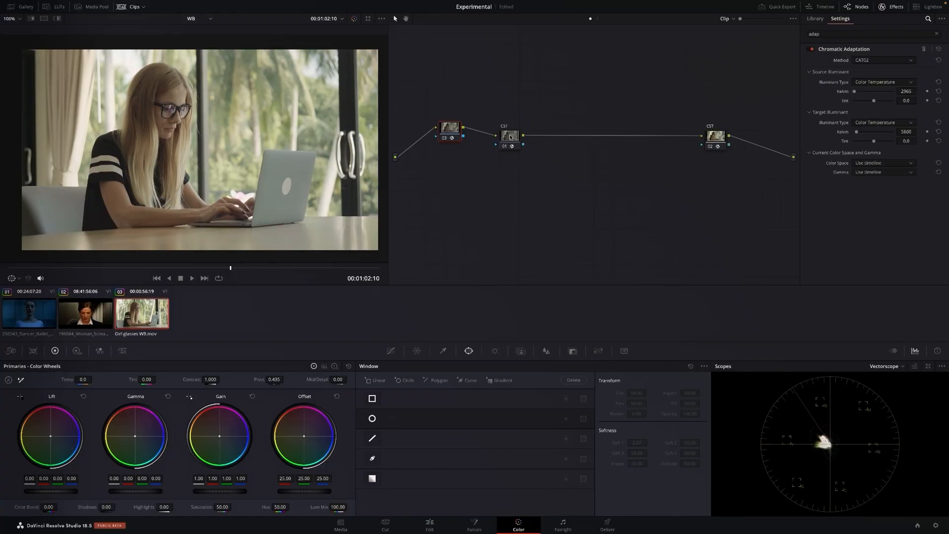
pyautogui.rightClick(509, 135)
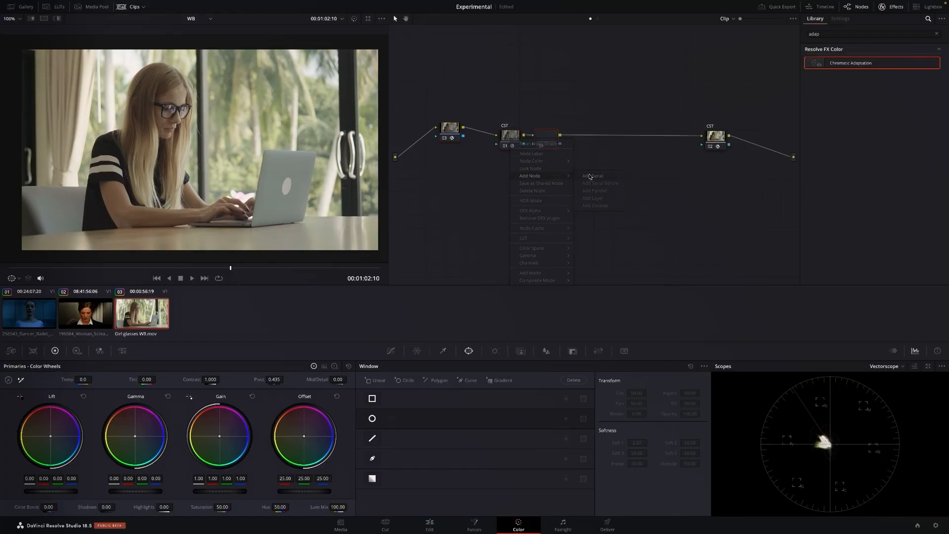